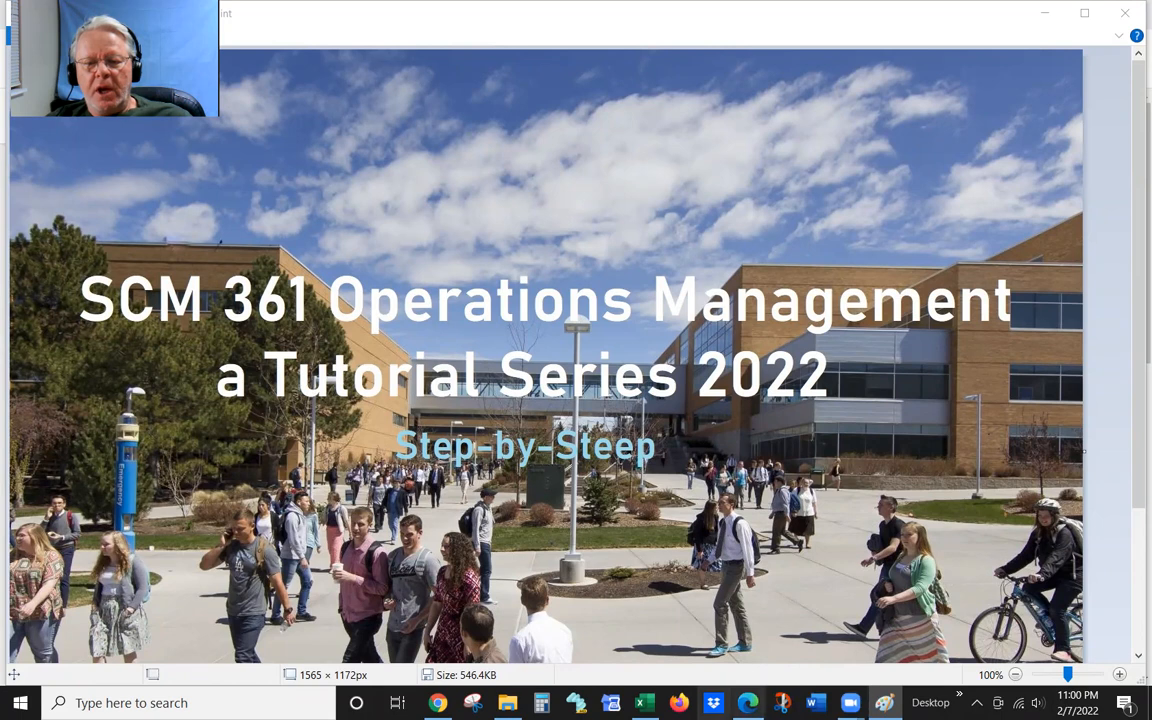
Close the title slide to reveal the WO 6 Forecasting workbook.
left_click(644, 702)
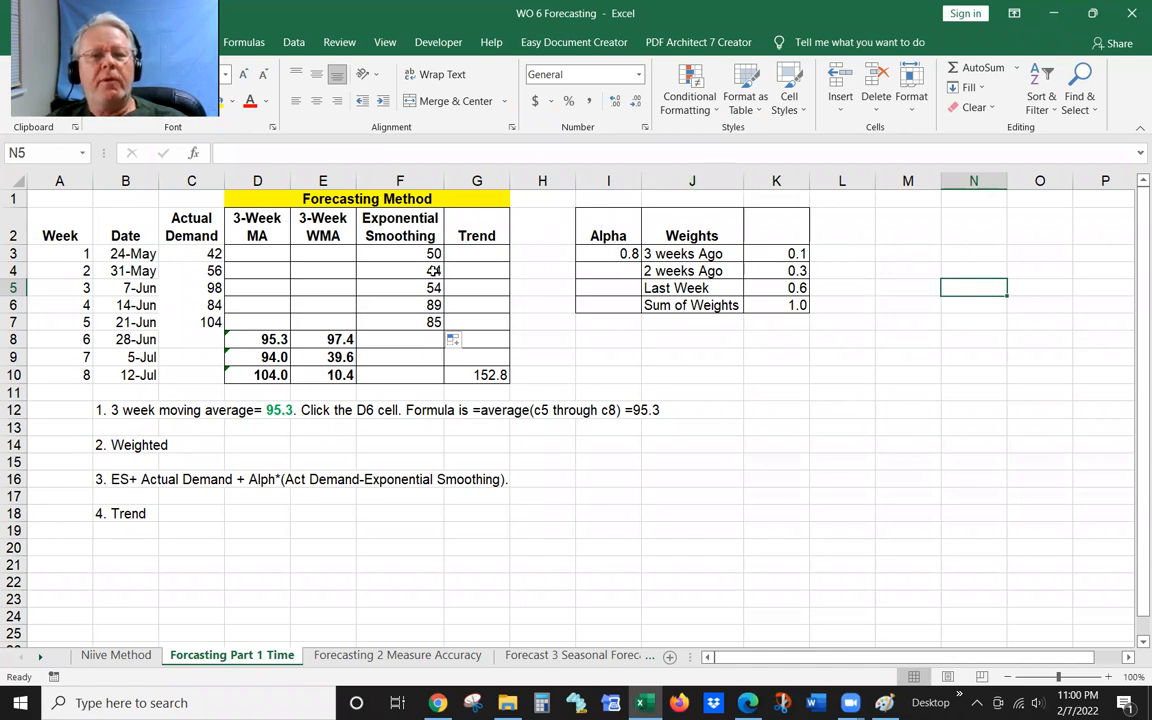
Delete the week 2–5 forecasts in F4:F7, keeping 50 in F3, then select F4.
left_click_drag(399, 270, 399, 322)
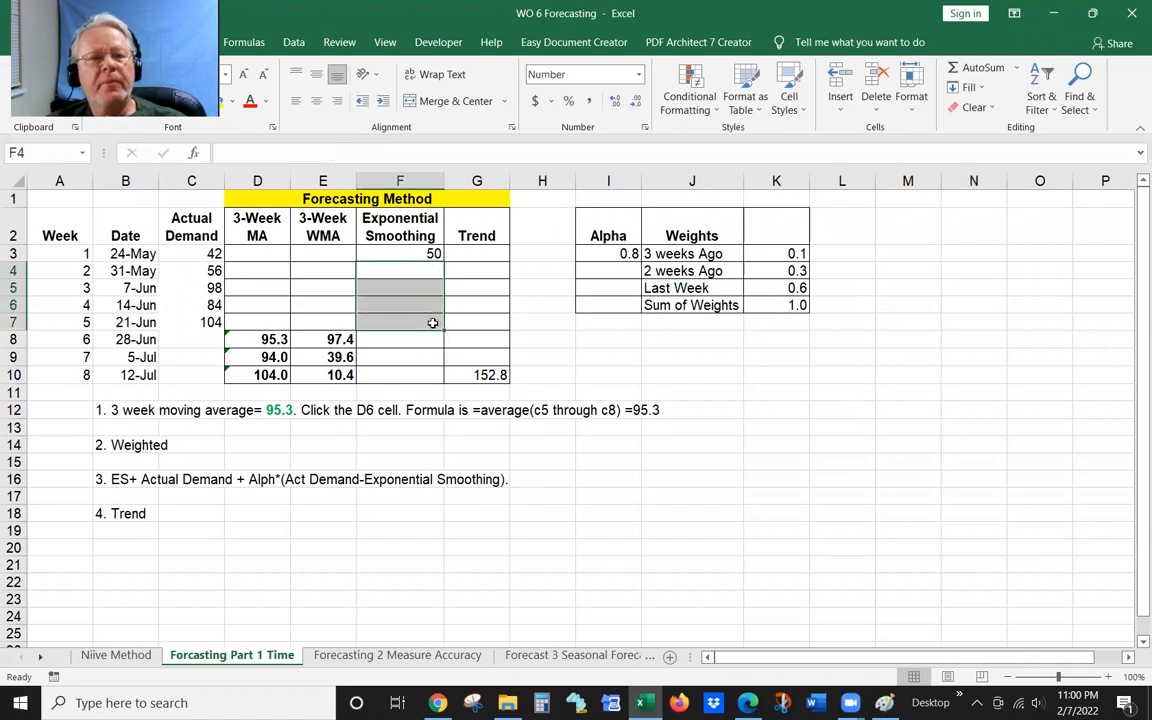
left_click(477, 270)
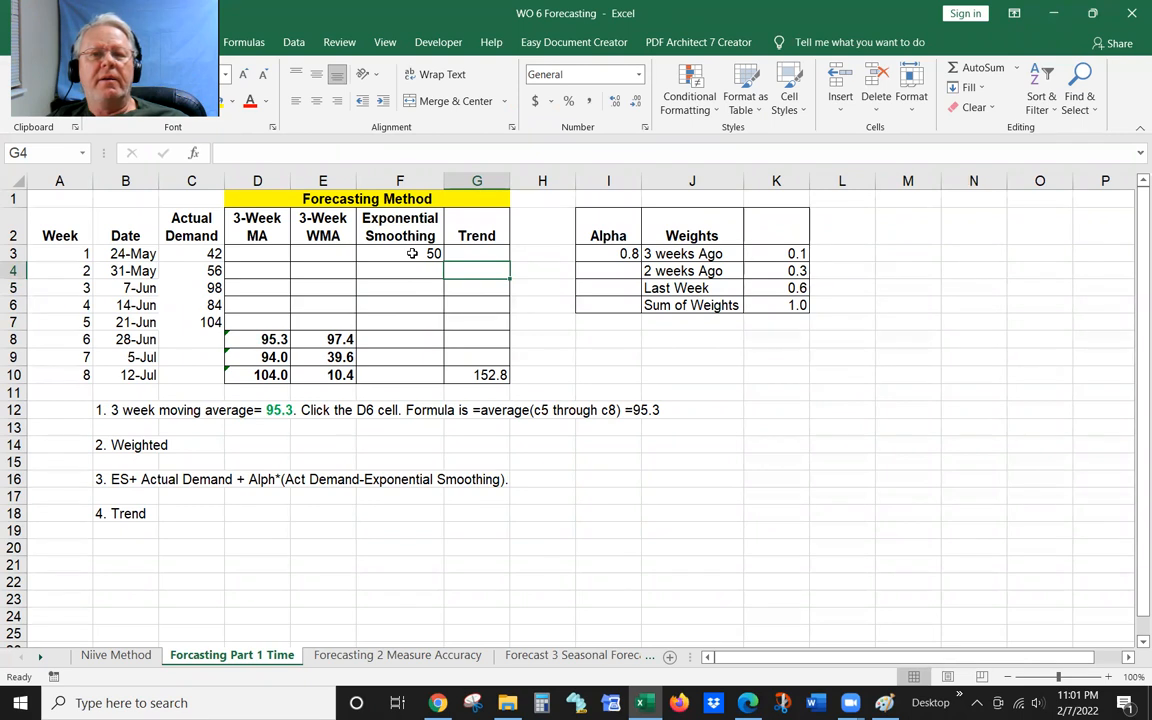
left_click(399, 253)
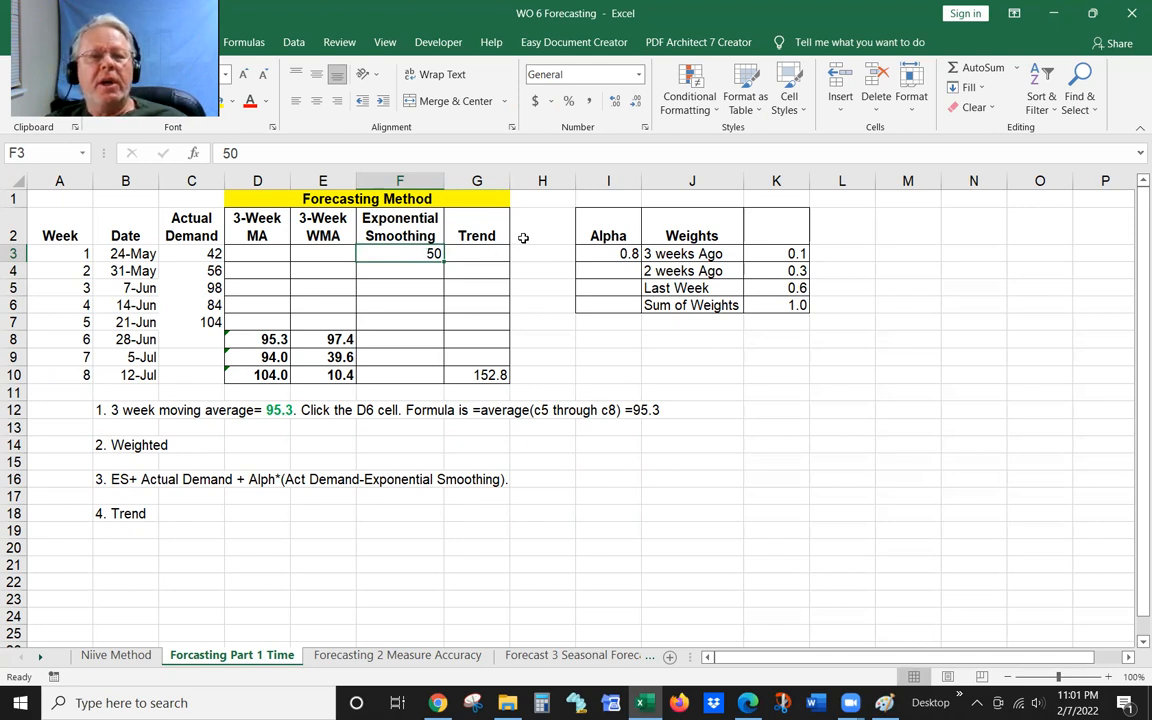
mouse_move(391, 271)
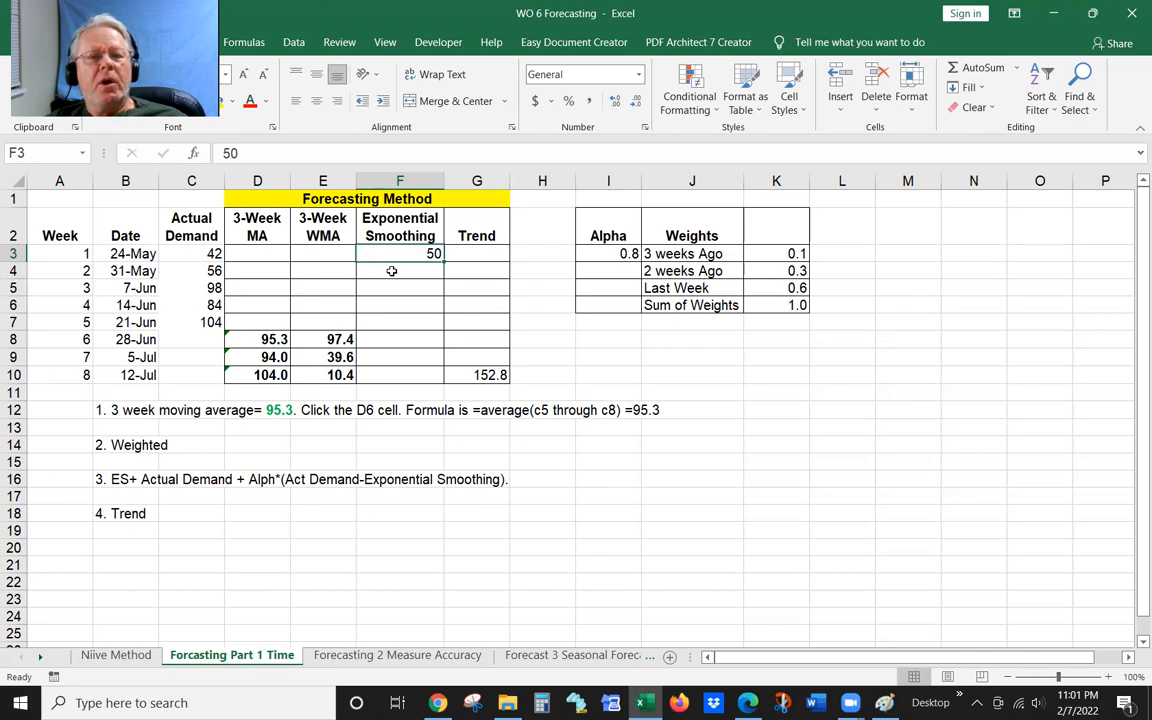
left_click(400, 270)
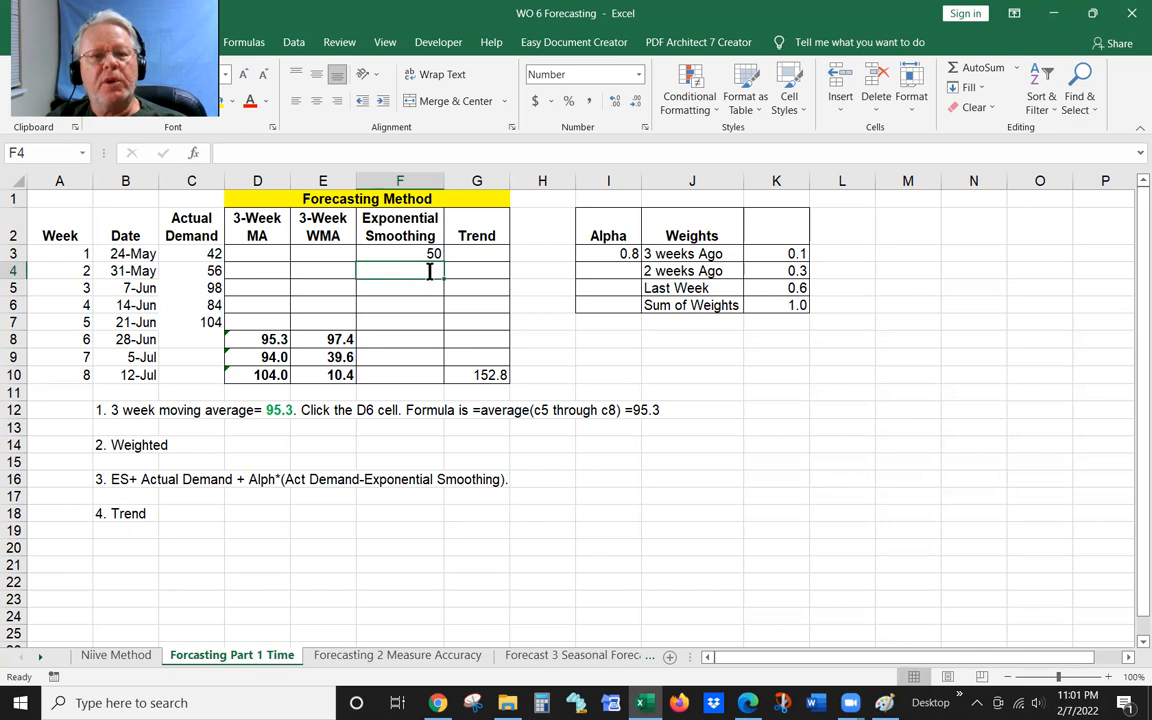
Enter =F3+$I$3*(C3-F3) in F4, giving week 2's forecast of 44.
type("=F3")
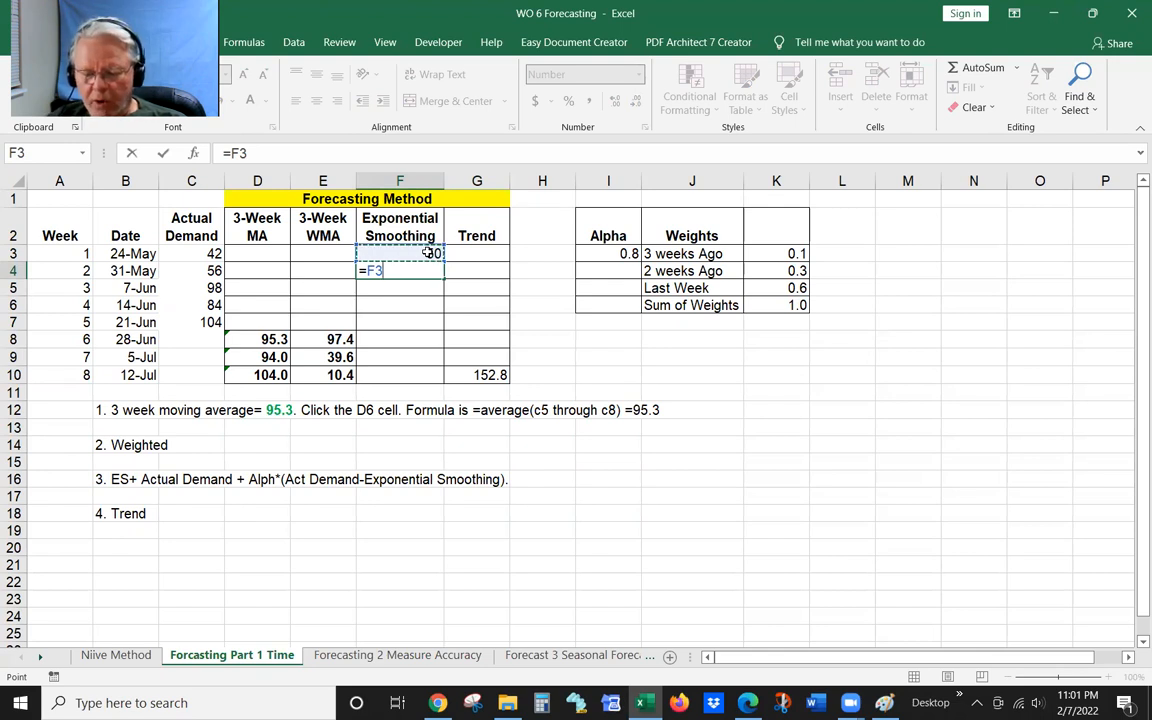
type("+")
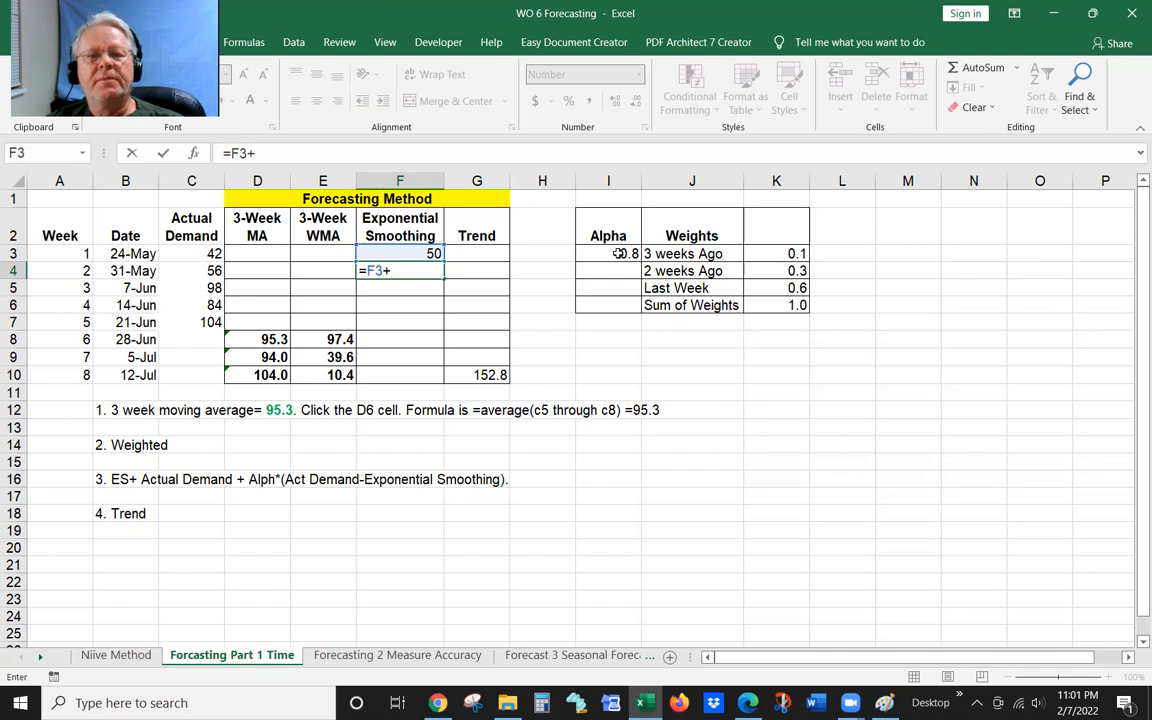
left_click(608, 253)
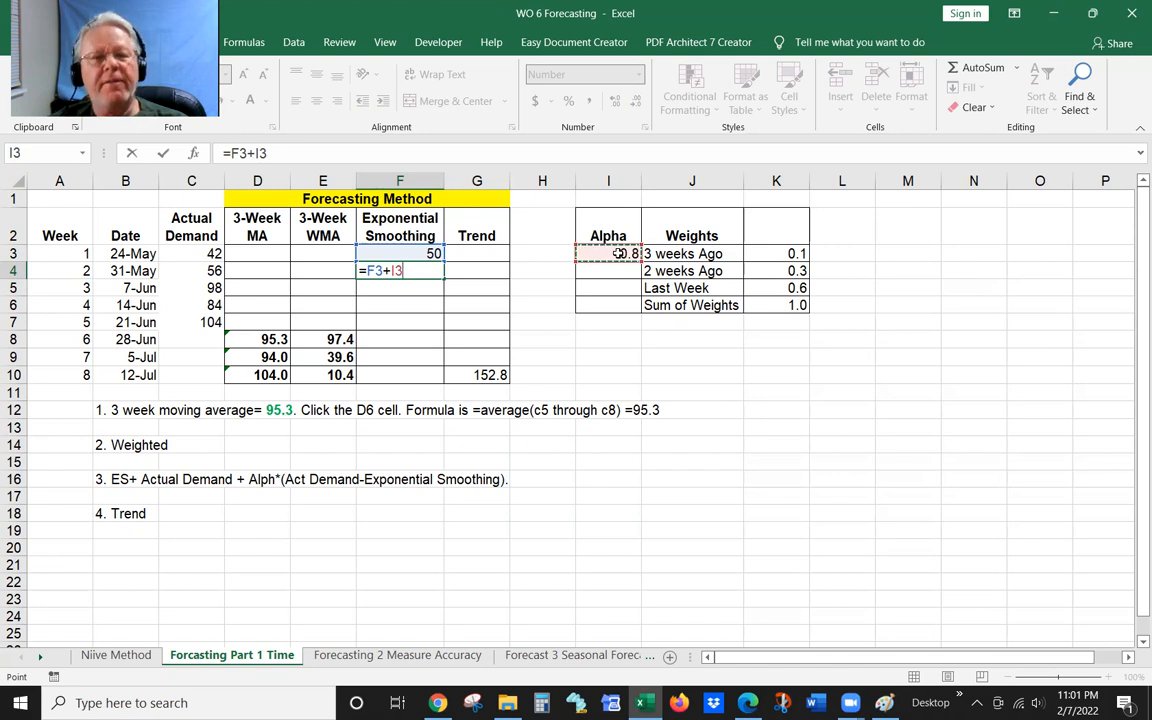
key("f4")
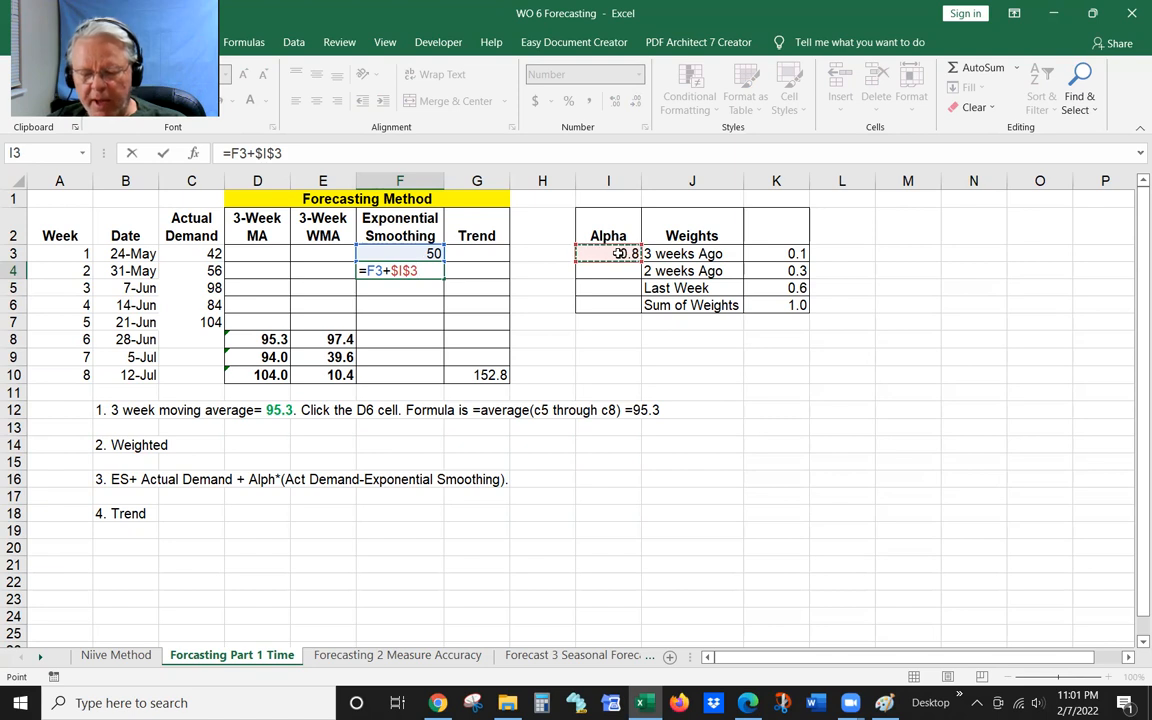
type("*")
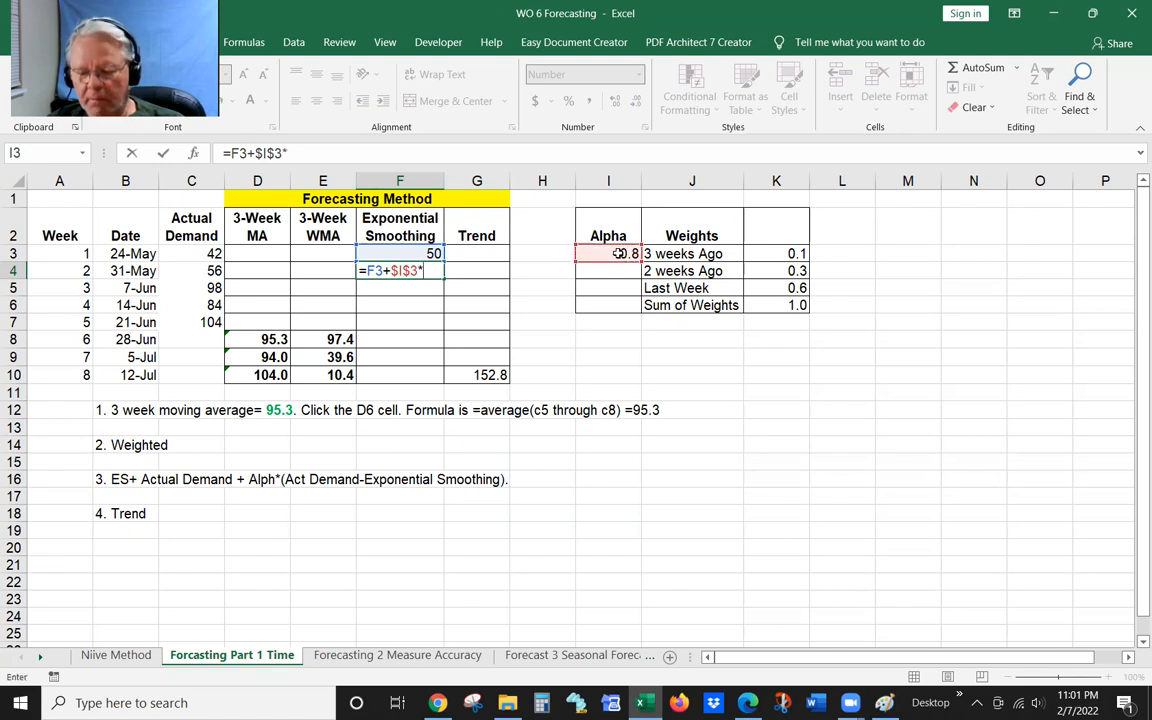
type("(")
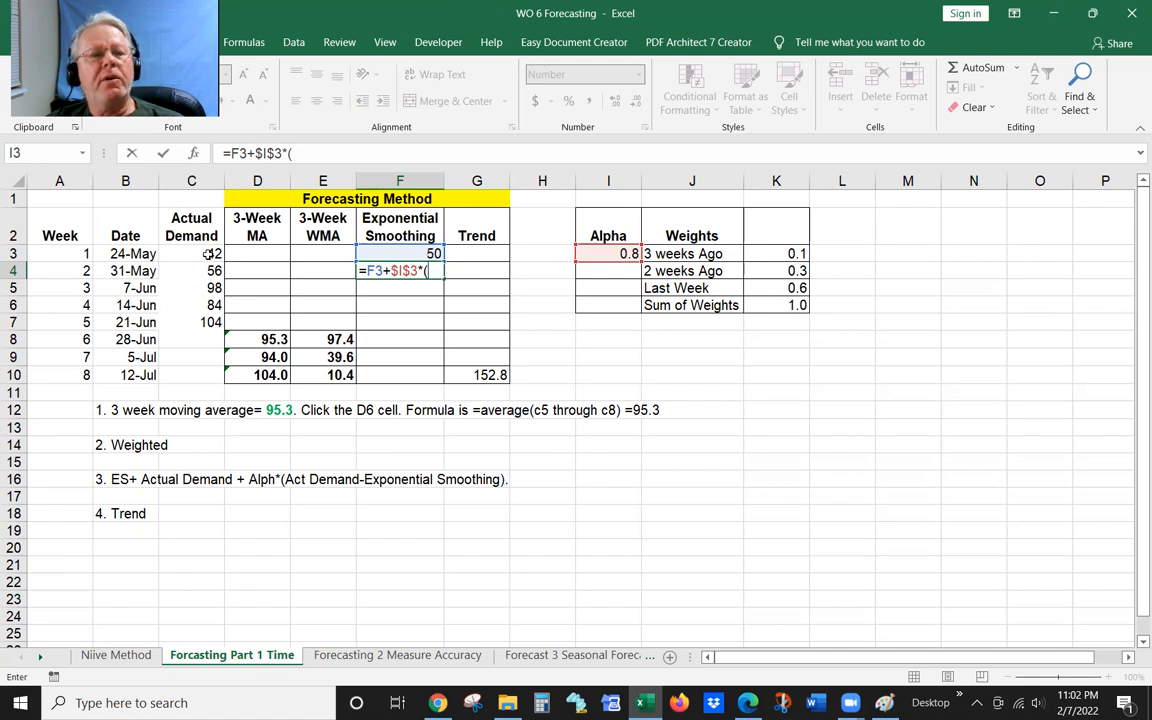
left_click(191, 253)
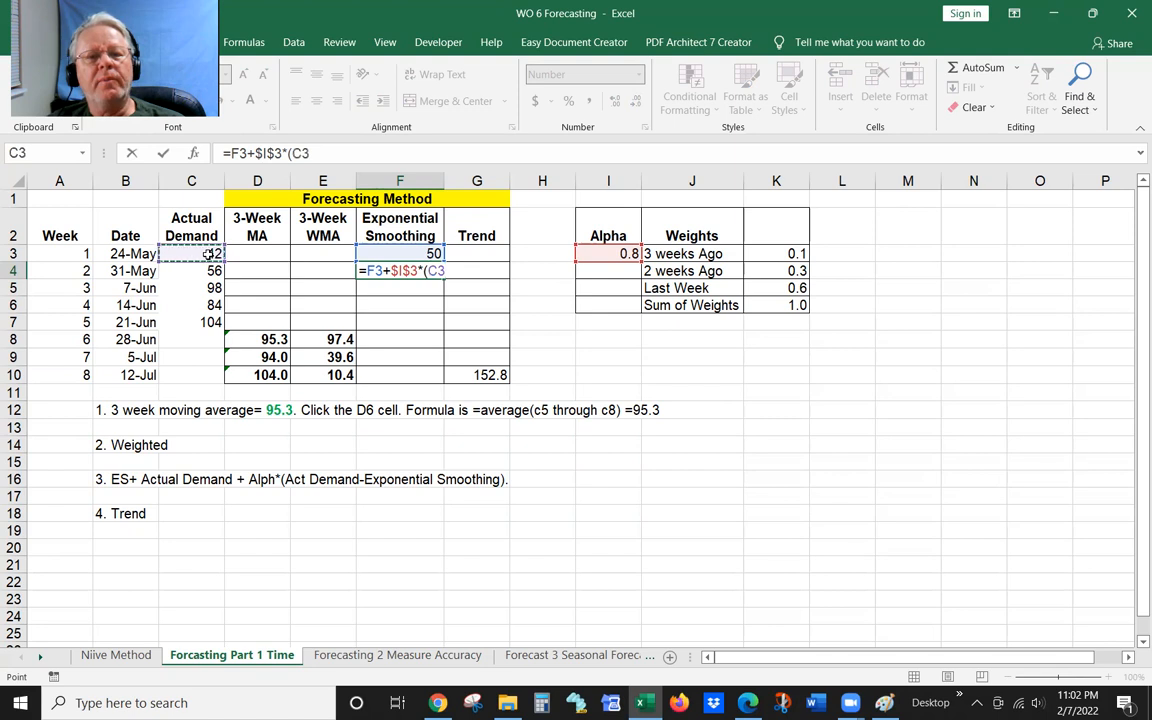
type("-")
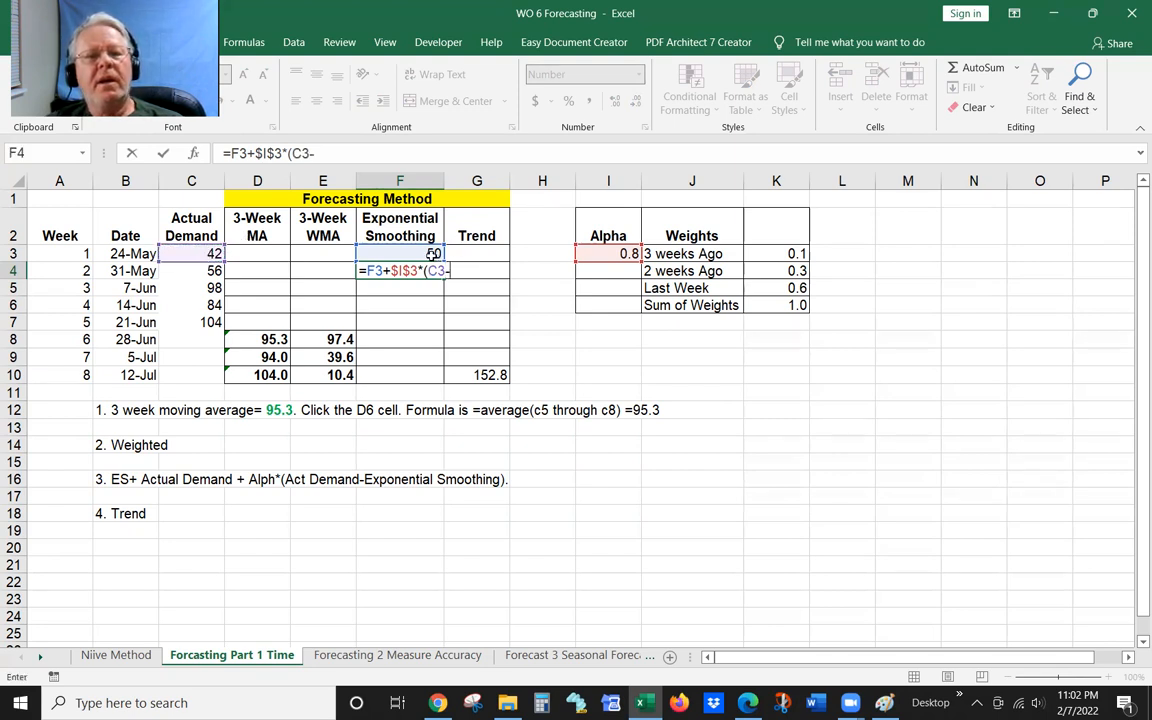
left_click(430, 253)
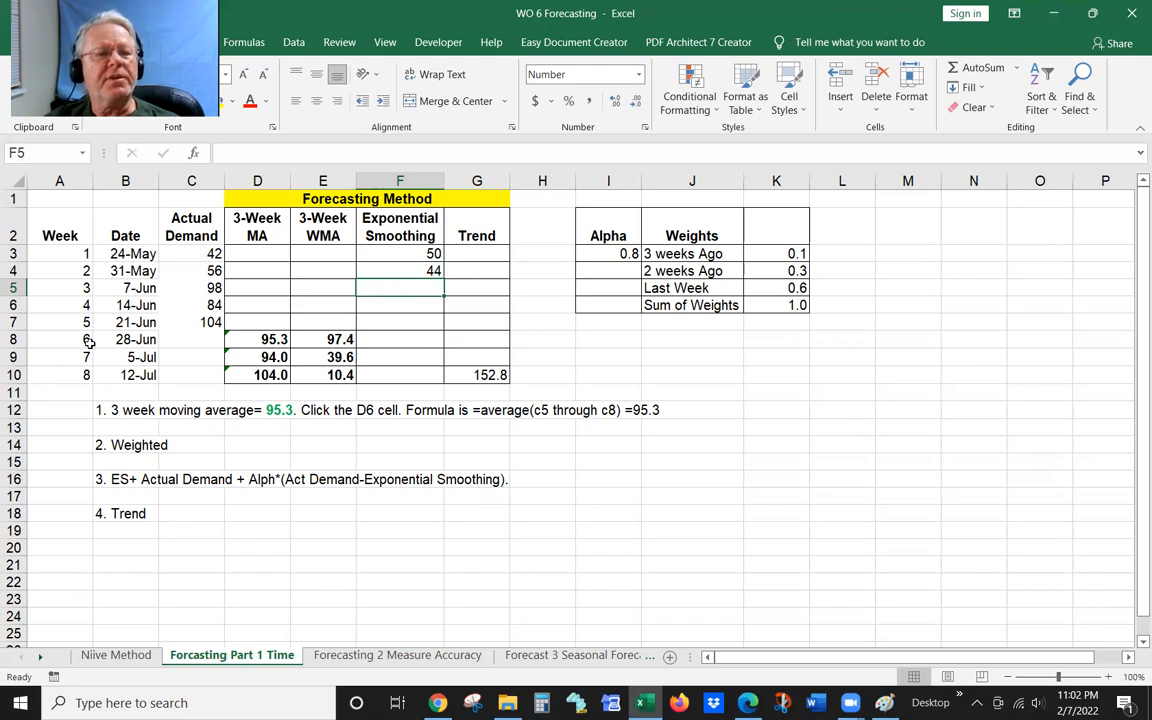
Copy the F4 formula down to F7, yielding forecasts 54, 89 and 85.
left_click(400, 270)
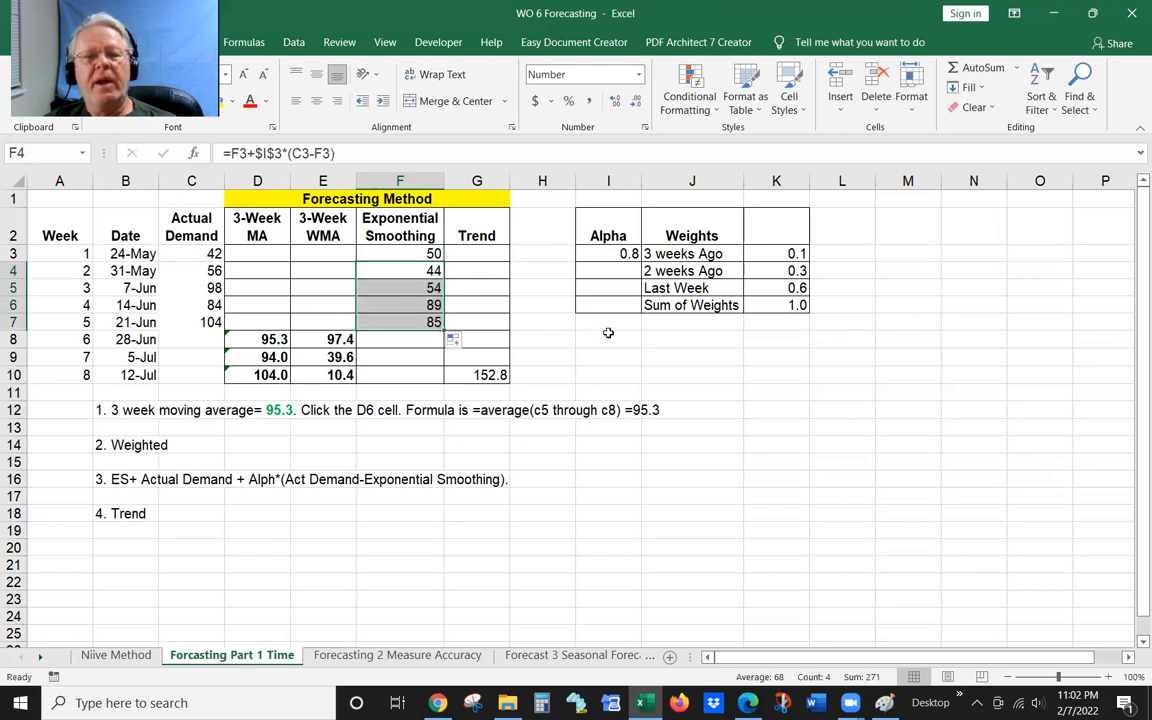
left_click(608, 339)
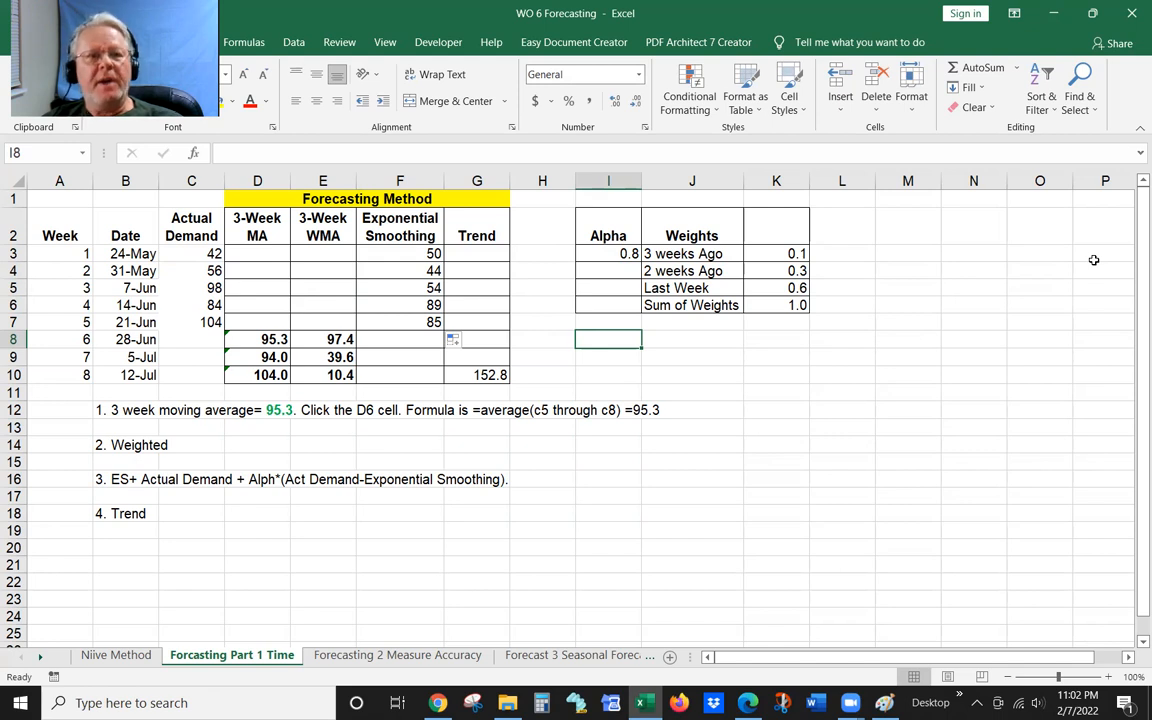
mouse_move(1059, 339)
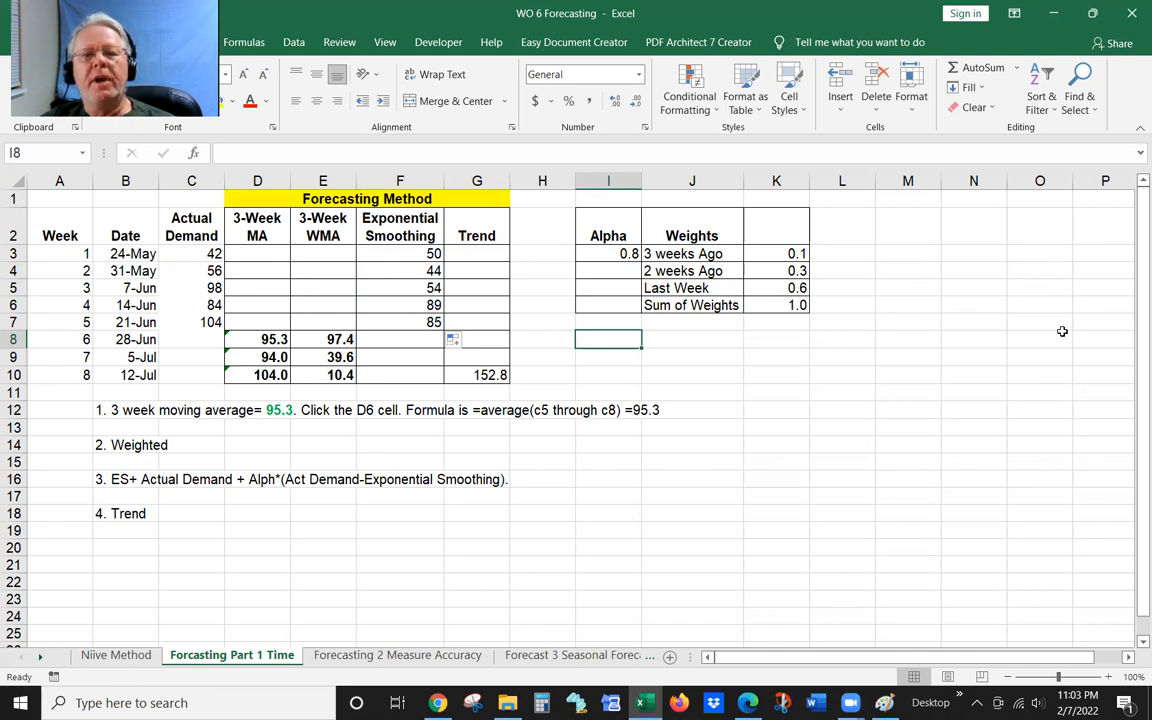
mouse_move(671, 664)
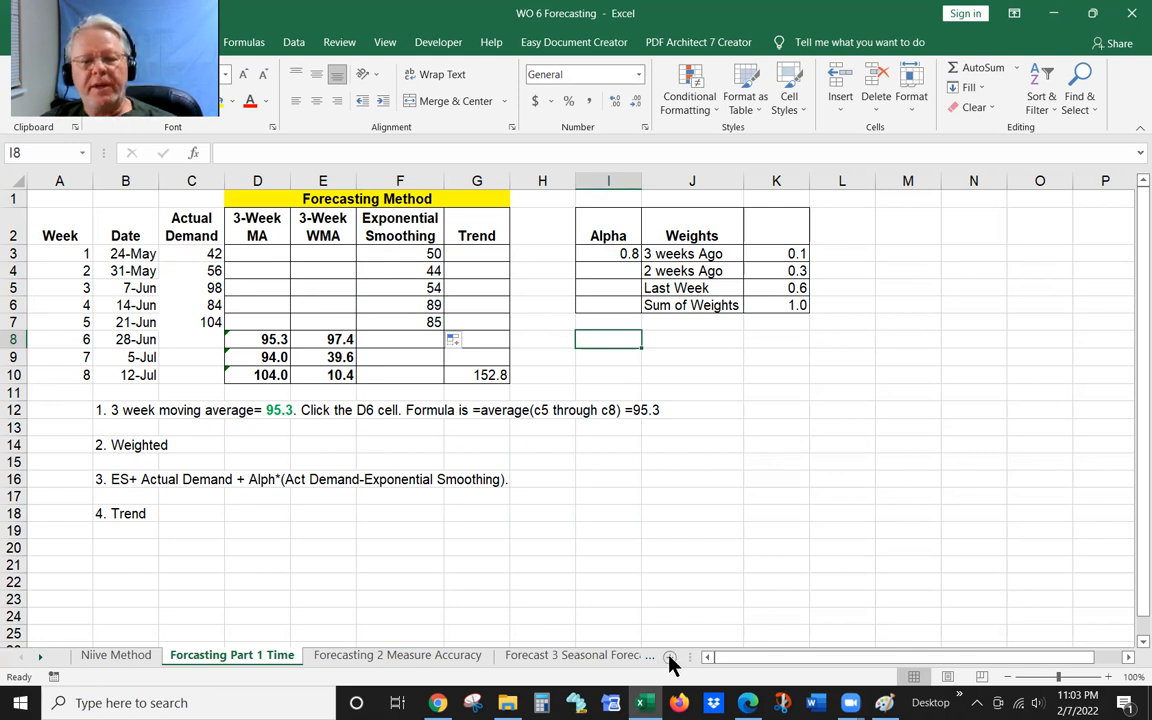